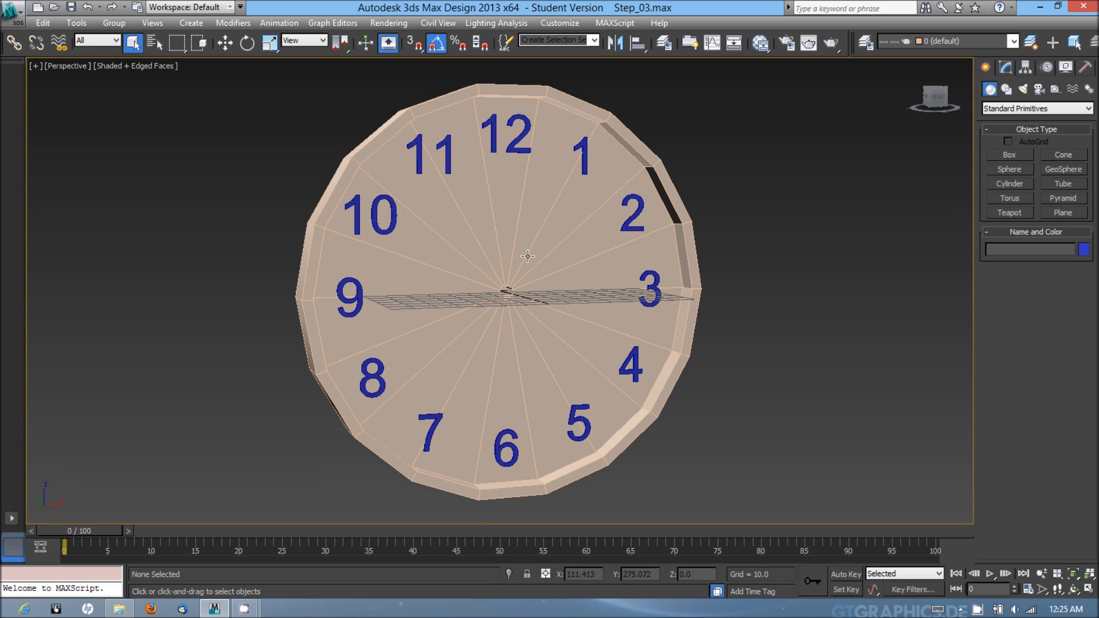
Step: Enter Polygon sub-object level on the clock-face cylinder in the Modify panel
{"action": "scroll", "scroll_direction": "up", "scroll_amount": 3}
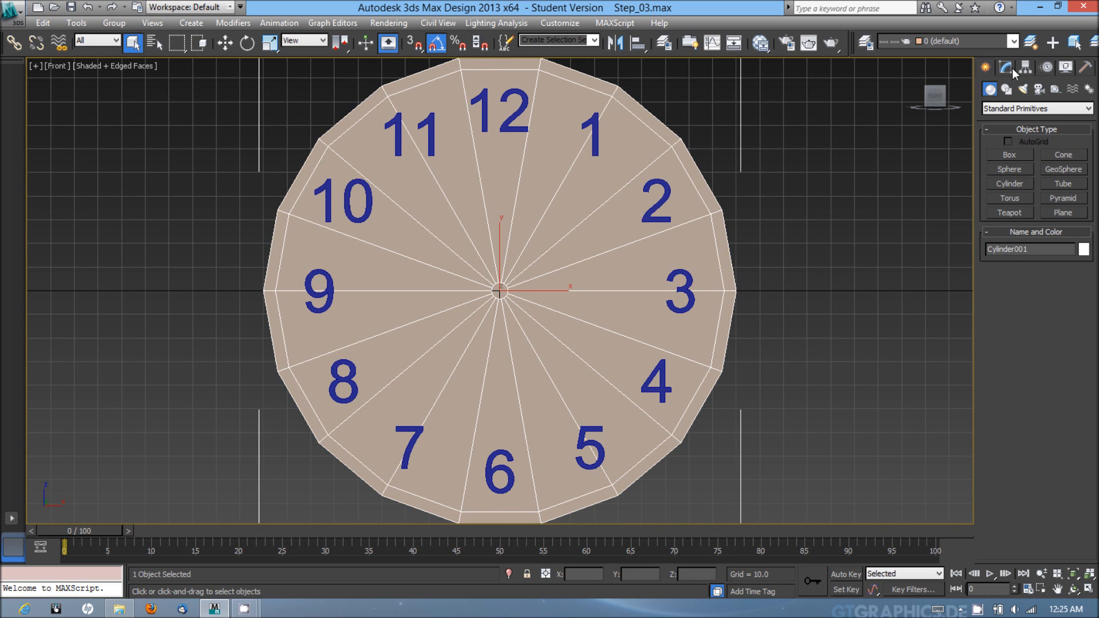
{"action": "left_click", "coordinate": [1004, 67]}
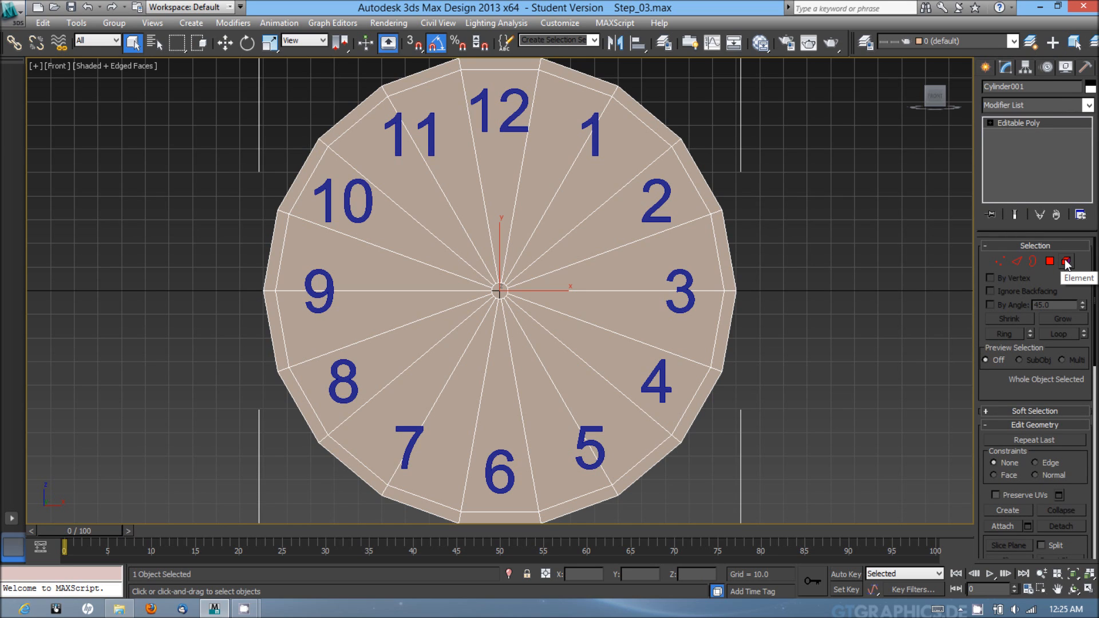
{"action": "mouse_move", "coordinate": [1066, 261]}
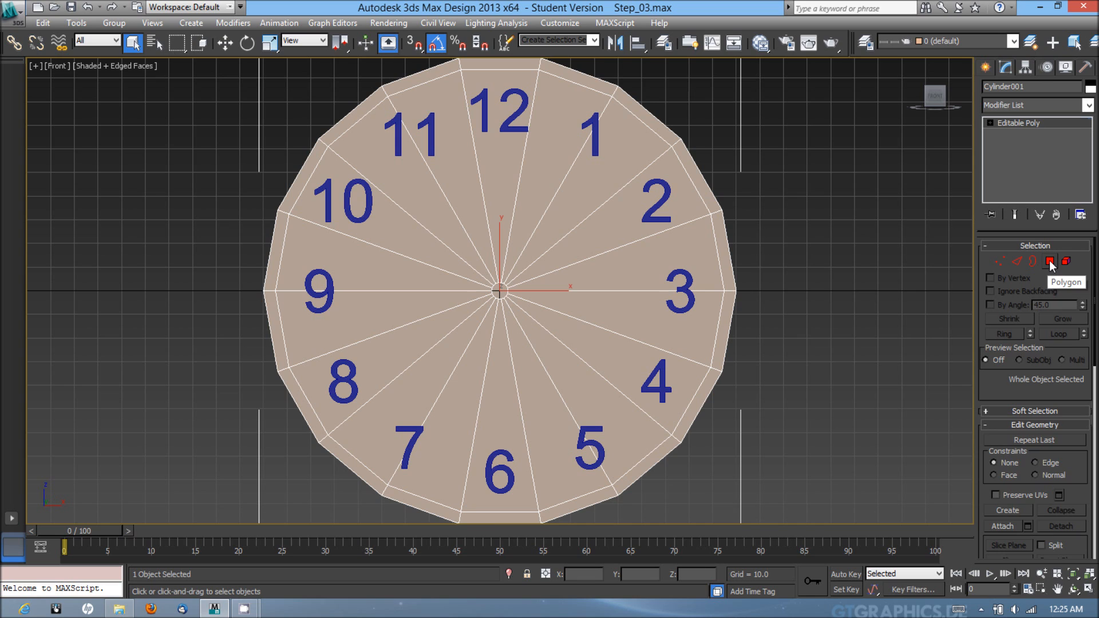
{"action": "left_click", "coordinate": [1065, 261]}
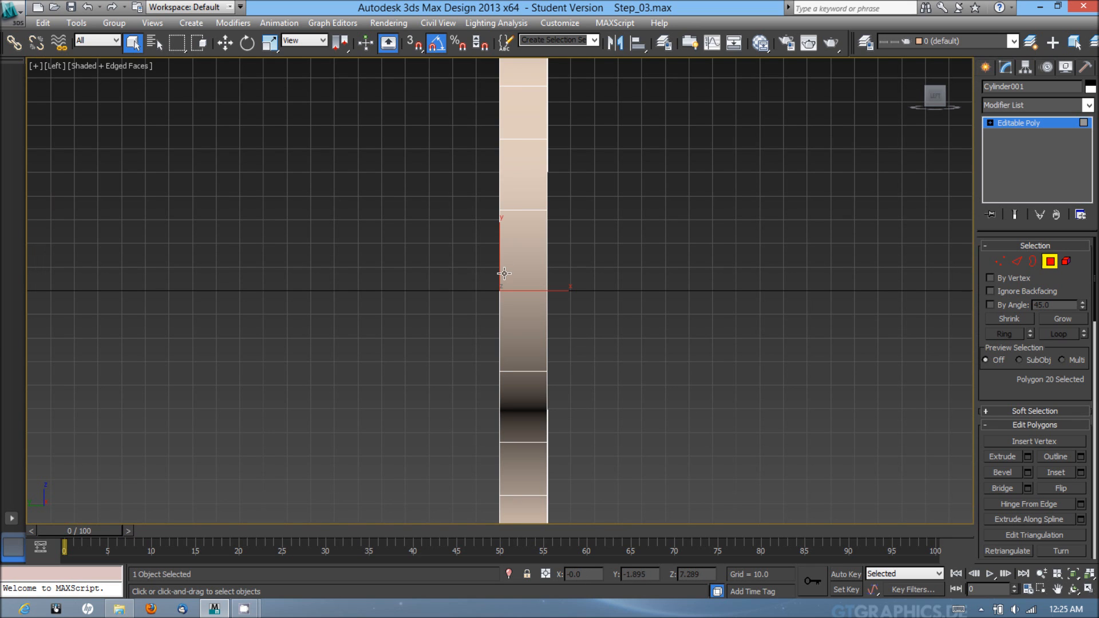
Step: Switch to wireframe with F3 and select the centre hub polygon
{"action": "key", "text": "F3"}
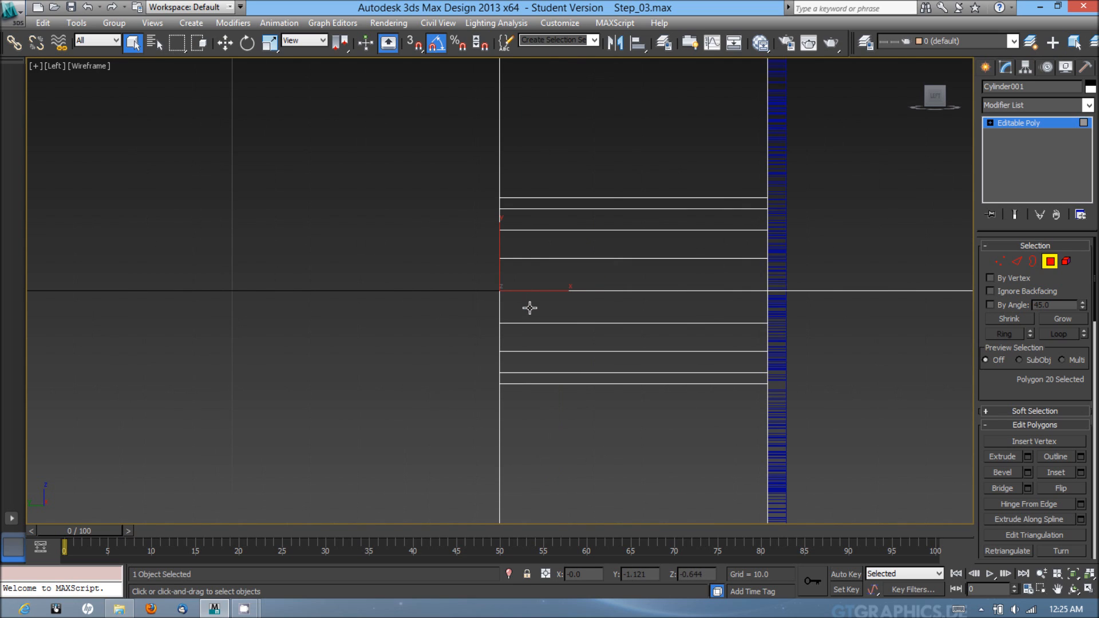
{"action": "left_click", "coordinate": [226, 42]}
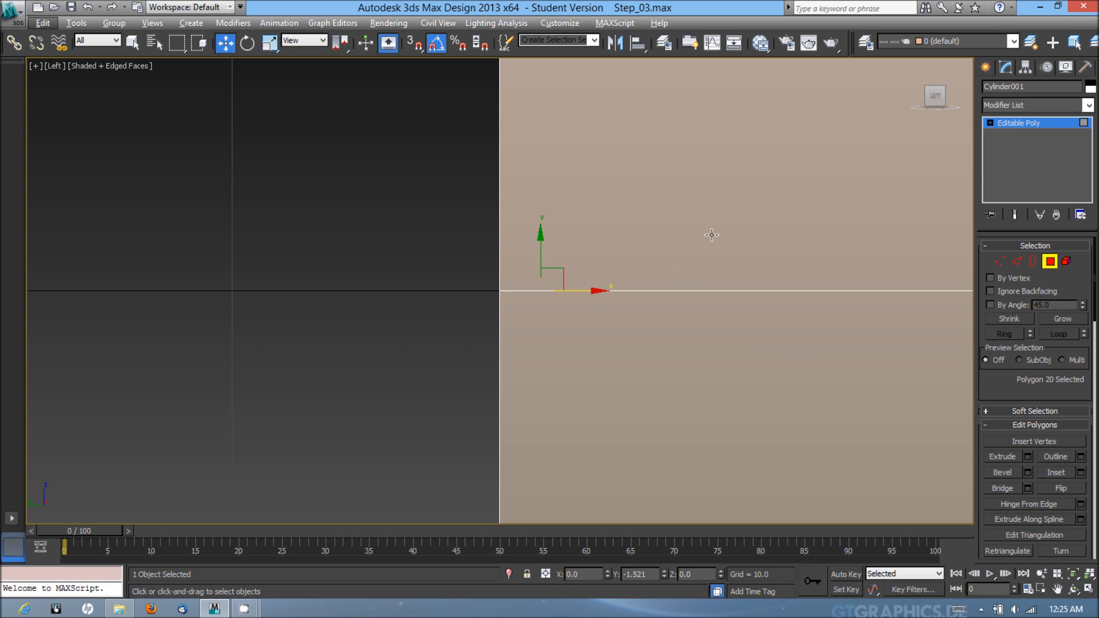
{"action": "mouse_move", "coordinate": [713, 246]}
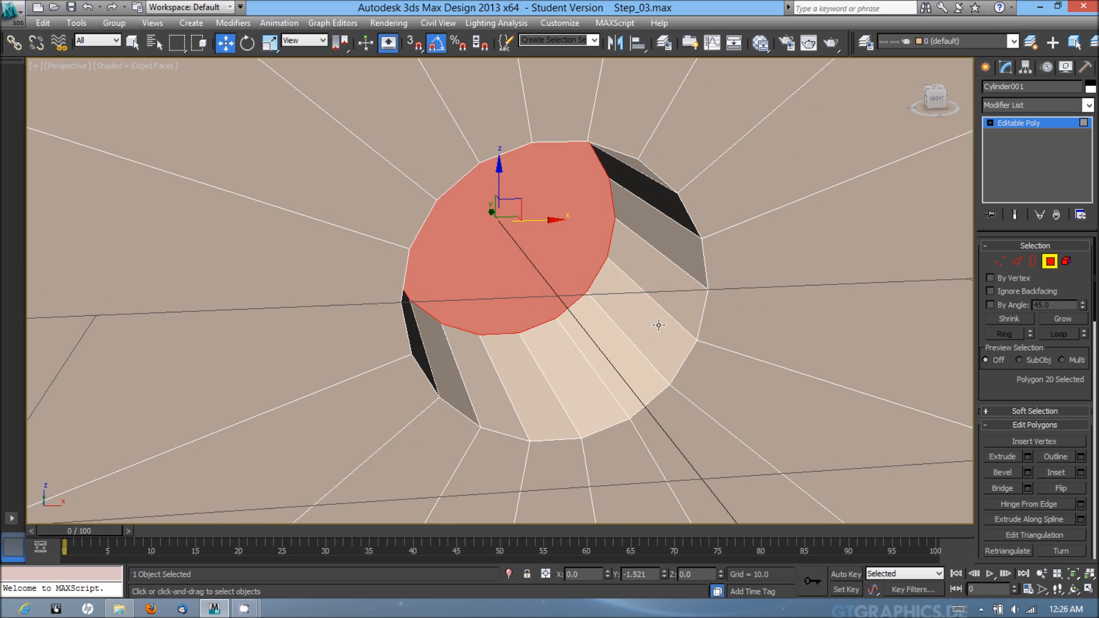
{"action": "mouse_move", "coordinate": [649, 321]}
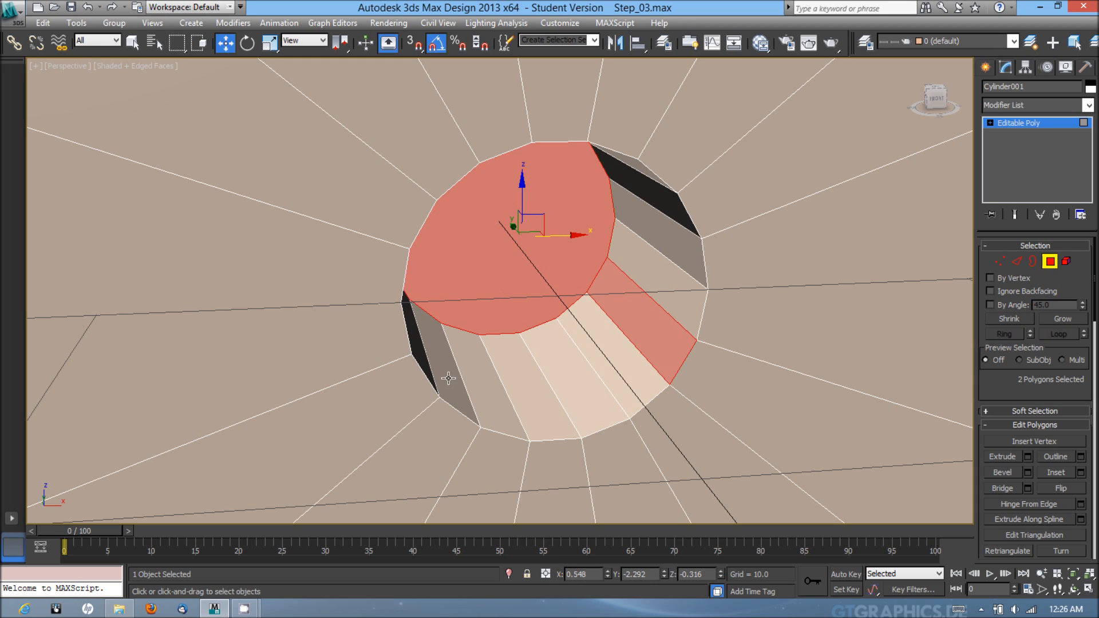
{"action": "mouse_move", "coordinate": [607, 362]}
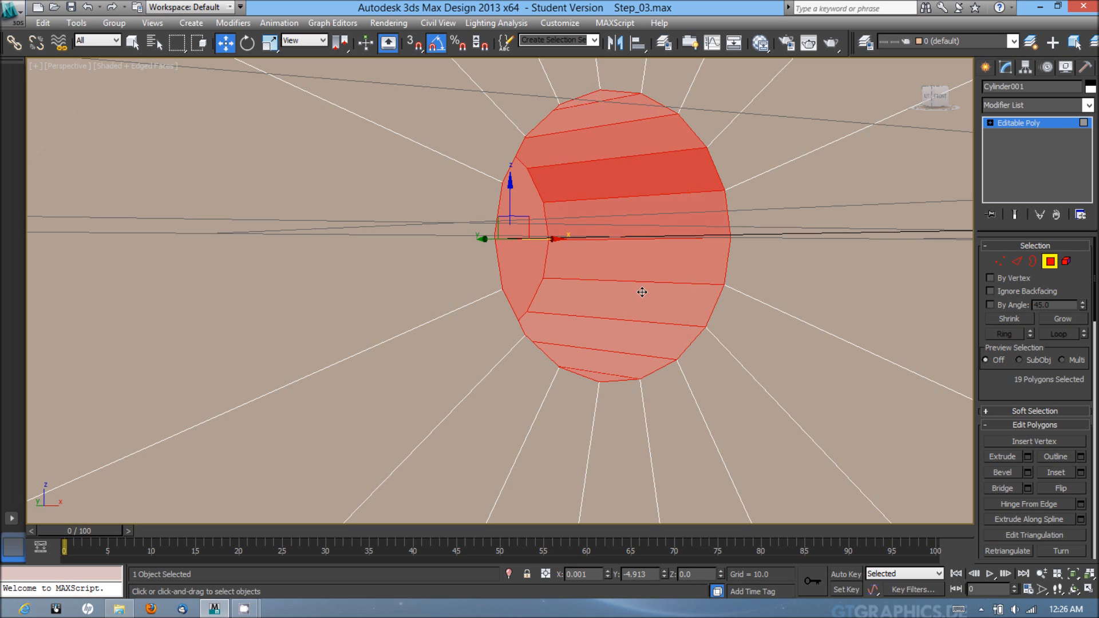
{"action": "mouse_move", "coordinate": [628, 248]}
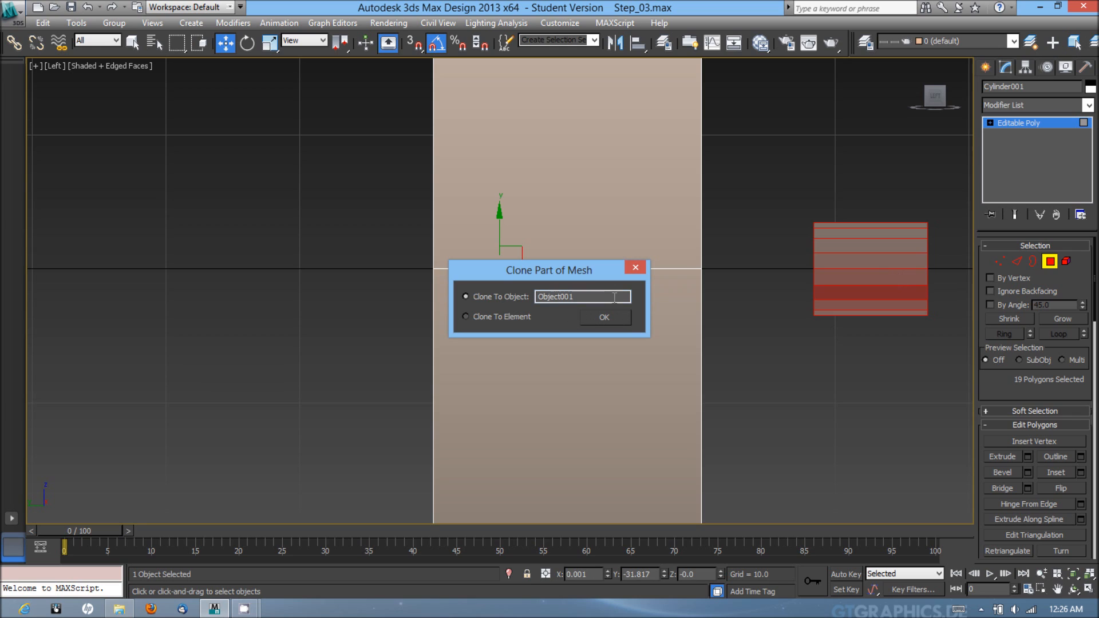
Step: Name the cloned hub object 'Bolt' and confirm the Clone To Object dialog
{"action": "triple_click", "coordinate": [582, 297]}
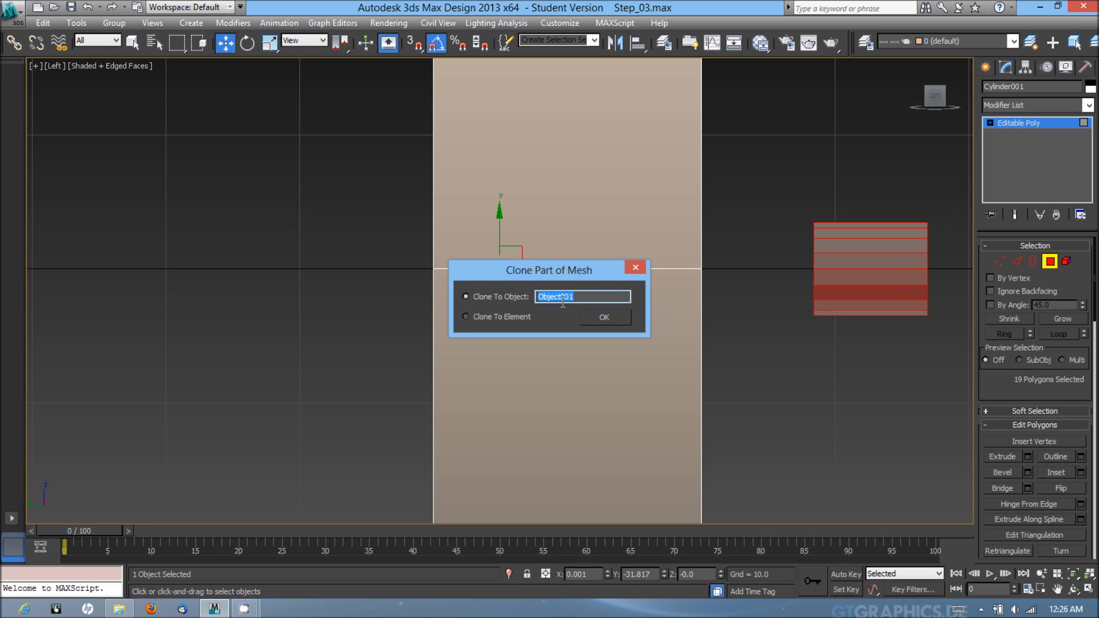
{"action": "type", "text": "Bolt"}
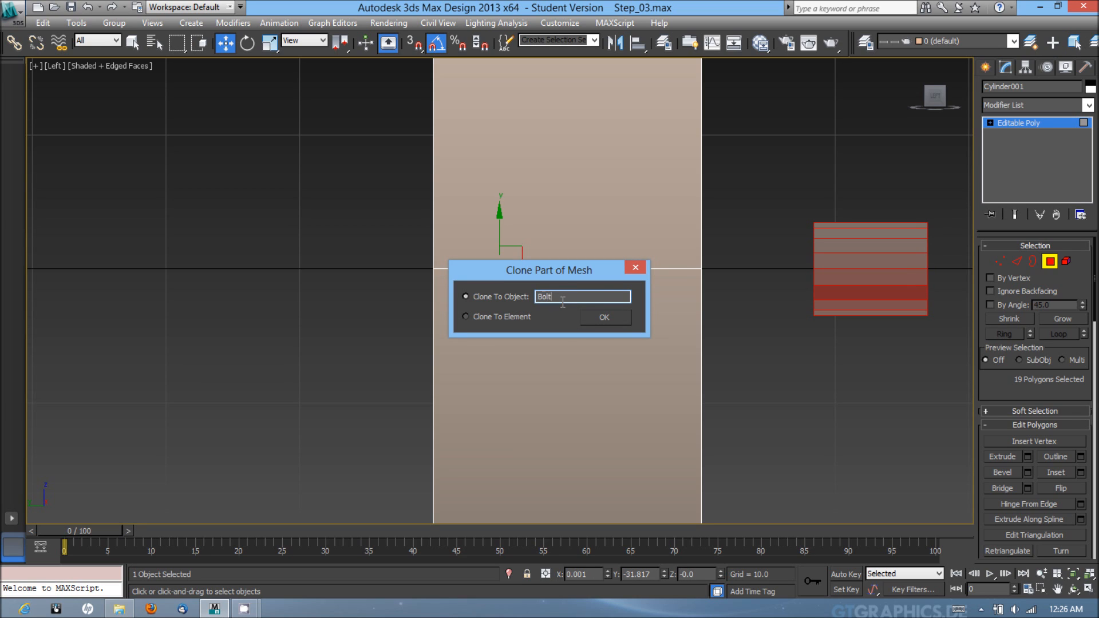
{"action": "left_click", "coordinate": [604, 317]}
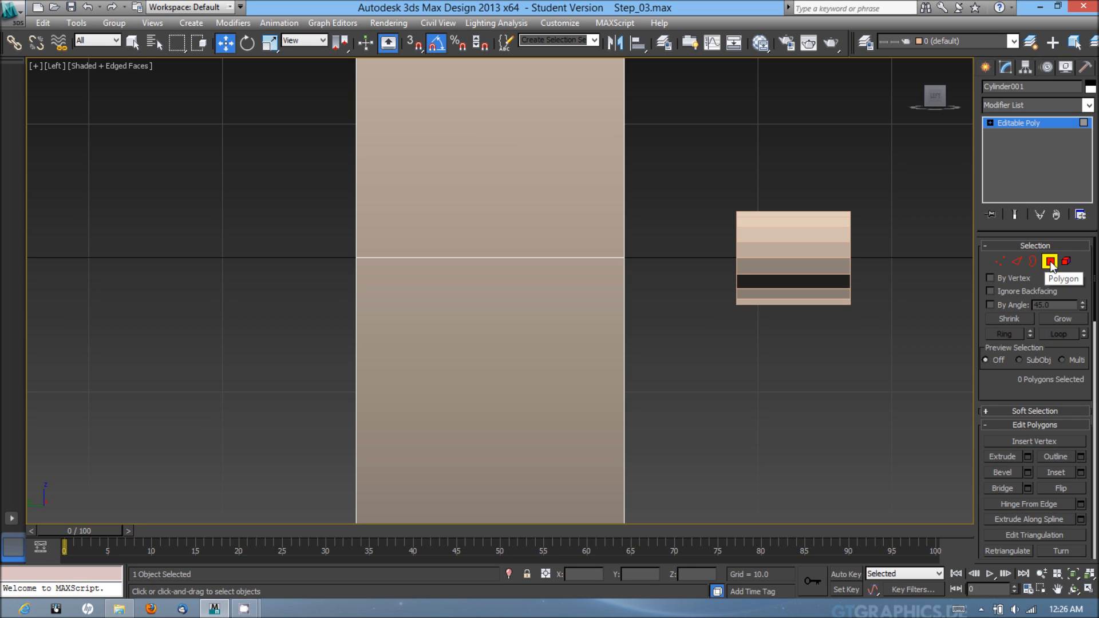
Step: Leave Polygon sub-object level on the clock face
{"action": "left_click", "coordinate": [1050, 262]}
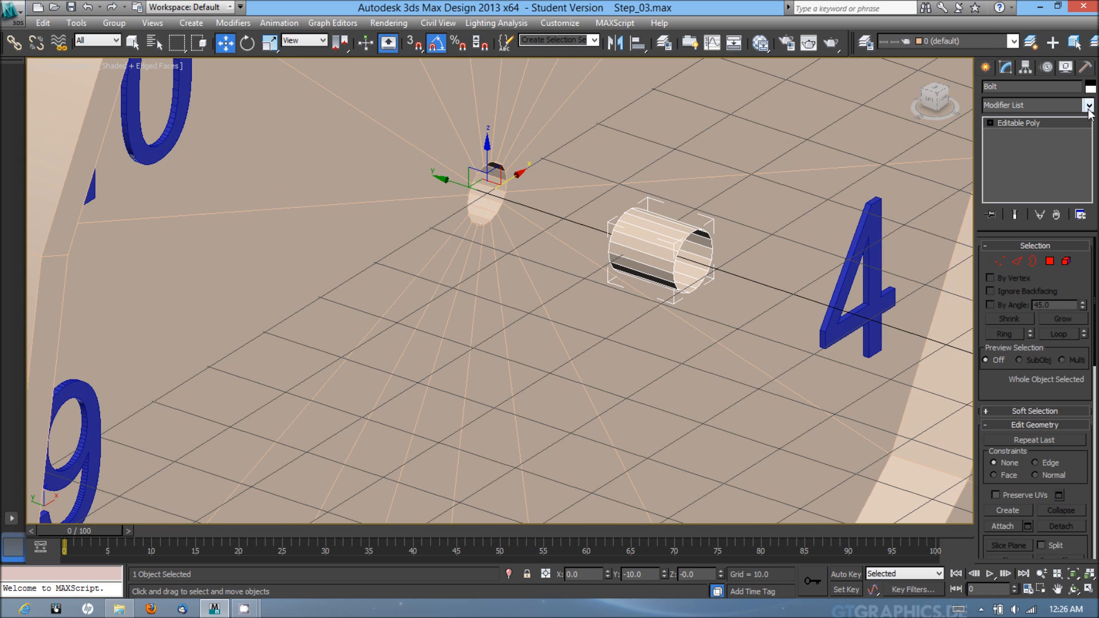
Step: Add a Normal modifier to the Bolt to flip its normals
{"action": "left_click", "coordinate": [1088, 106]}
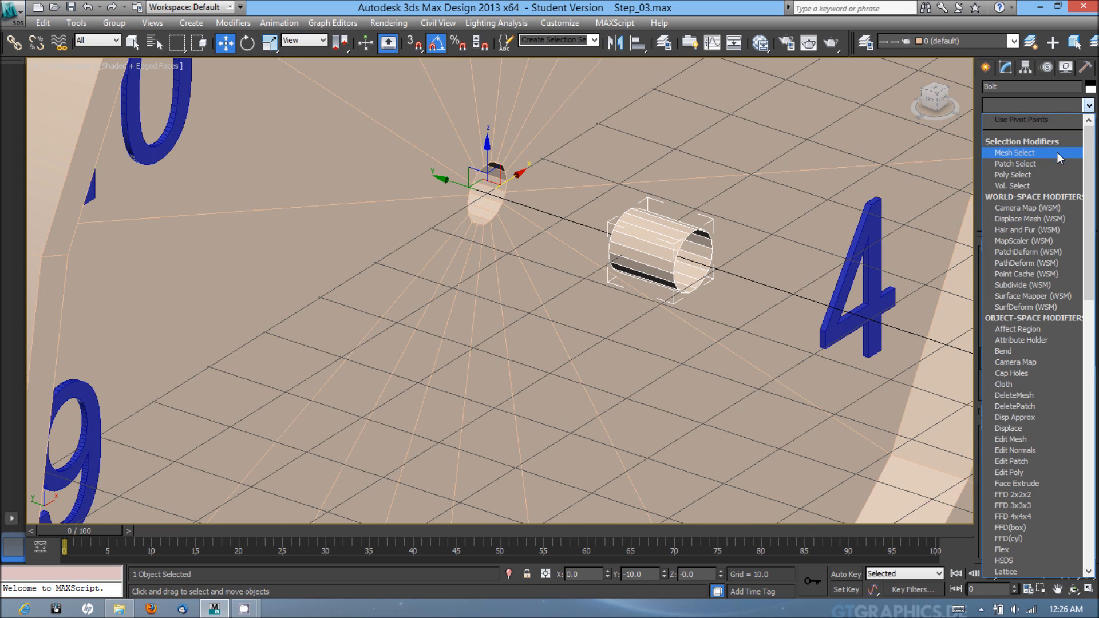
{"action": "mouse_move", "coordinate": [1089, 108]}
{"action": "type", "text": "Noise"}
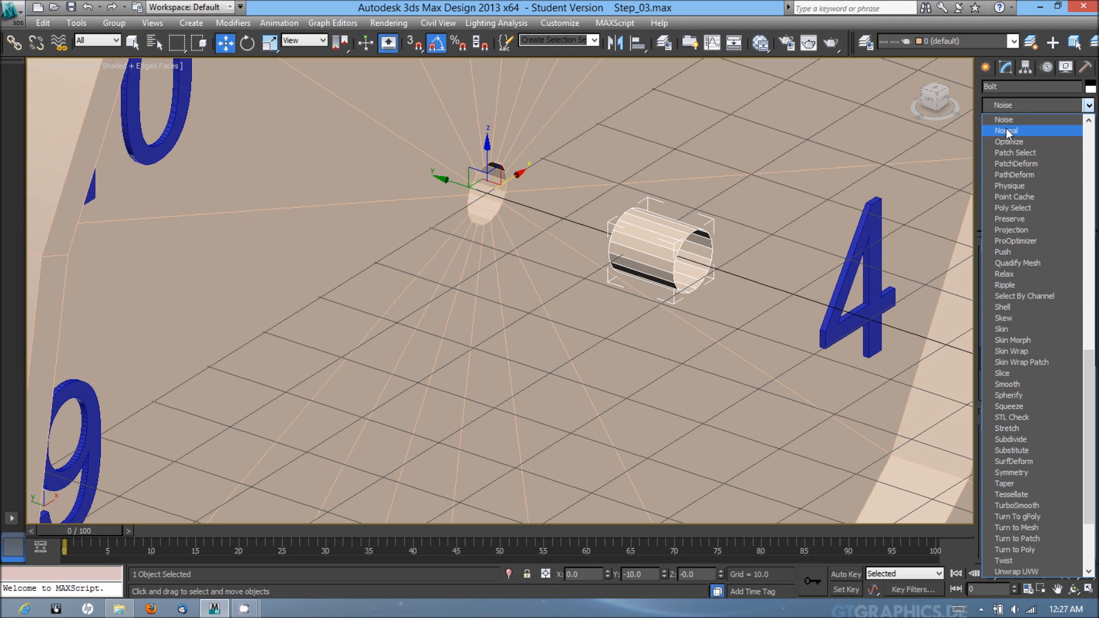
{"action": "left_click", "coordinate": [1006, 131]}
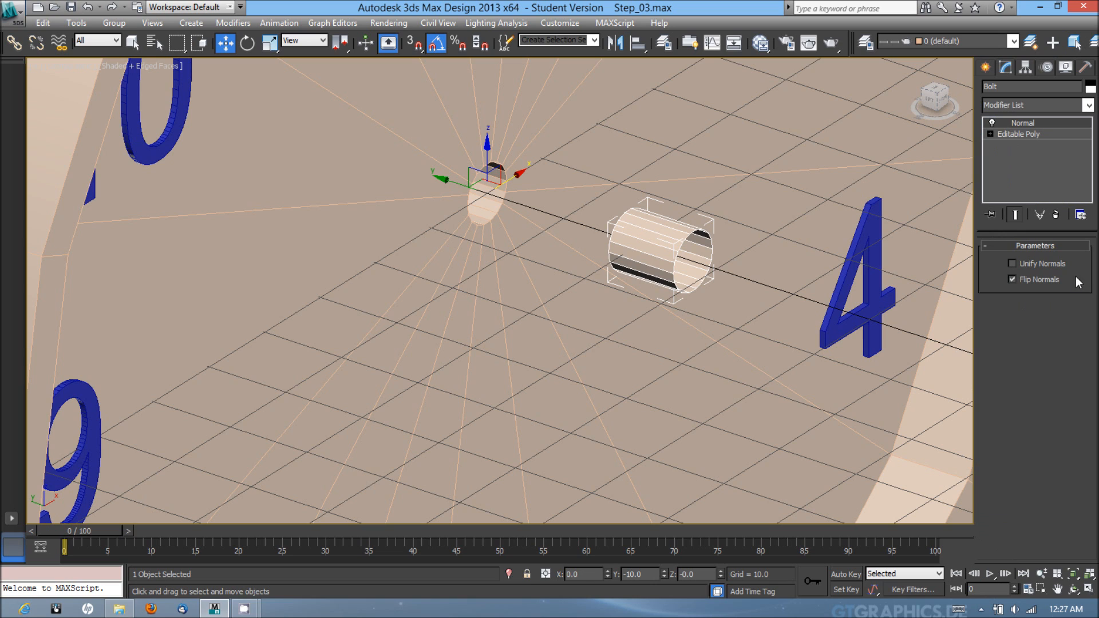
Step: Collapse the Bolt's modifier stack into a plain editable poly
{"action": "right_click", "coordinate": [1018, 134]}
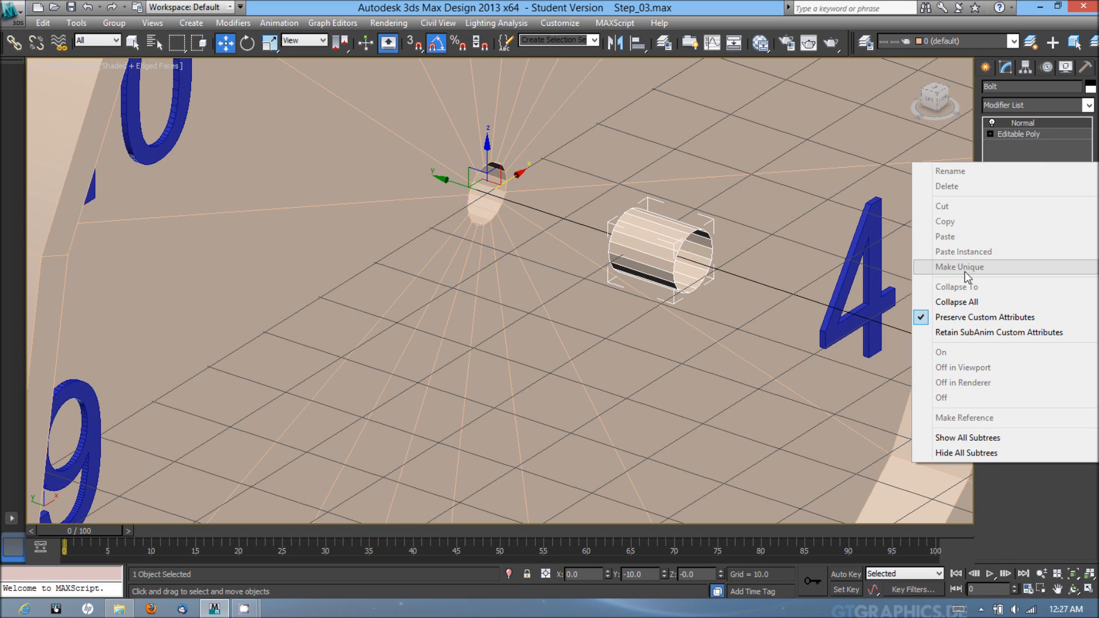
{"action": "left_click", "coordinate": [956, 301]}
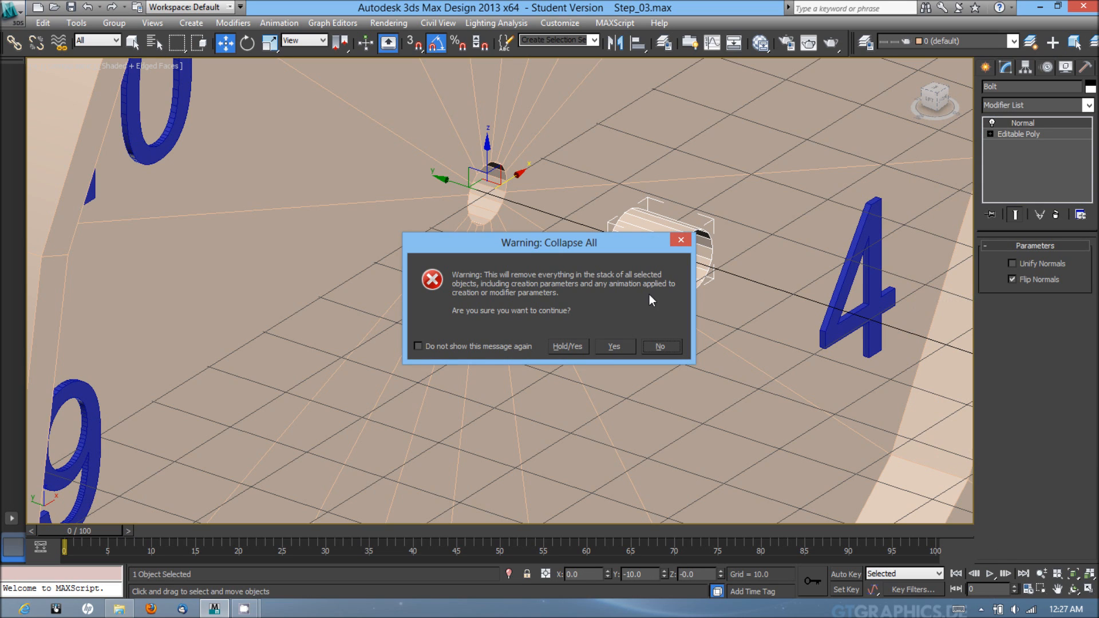
{"action": "left_click", "coordinate": [614, 346]}
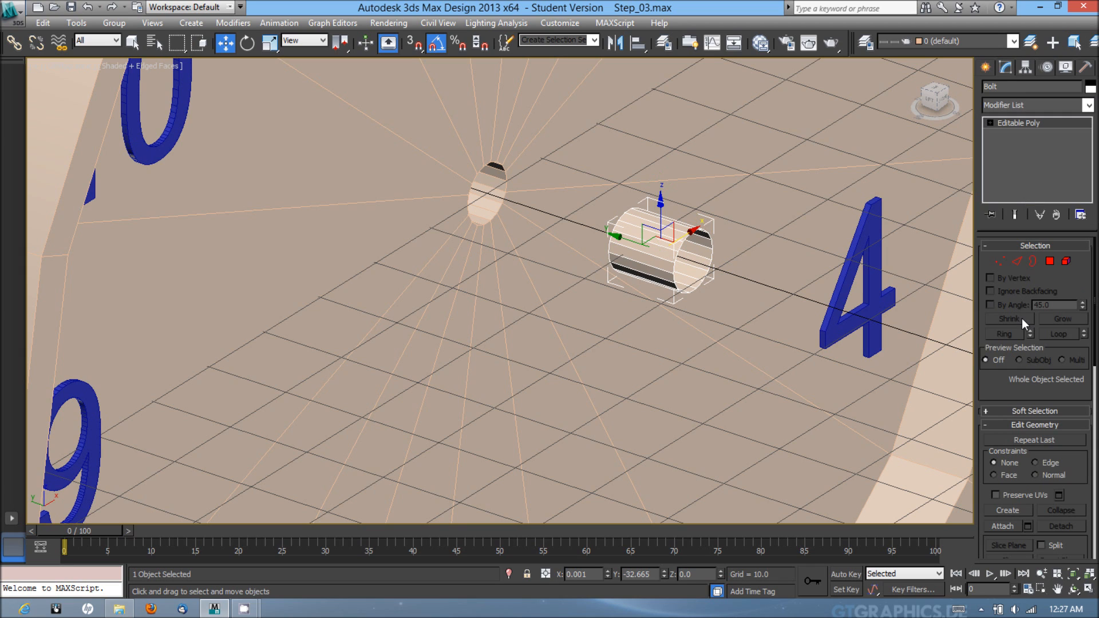
Step: Enter Border sub-object level on the Bolt
{"action": "left_click", "coordinate": [1033, 262]}
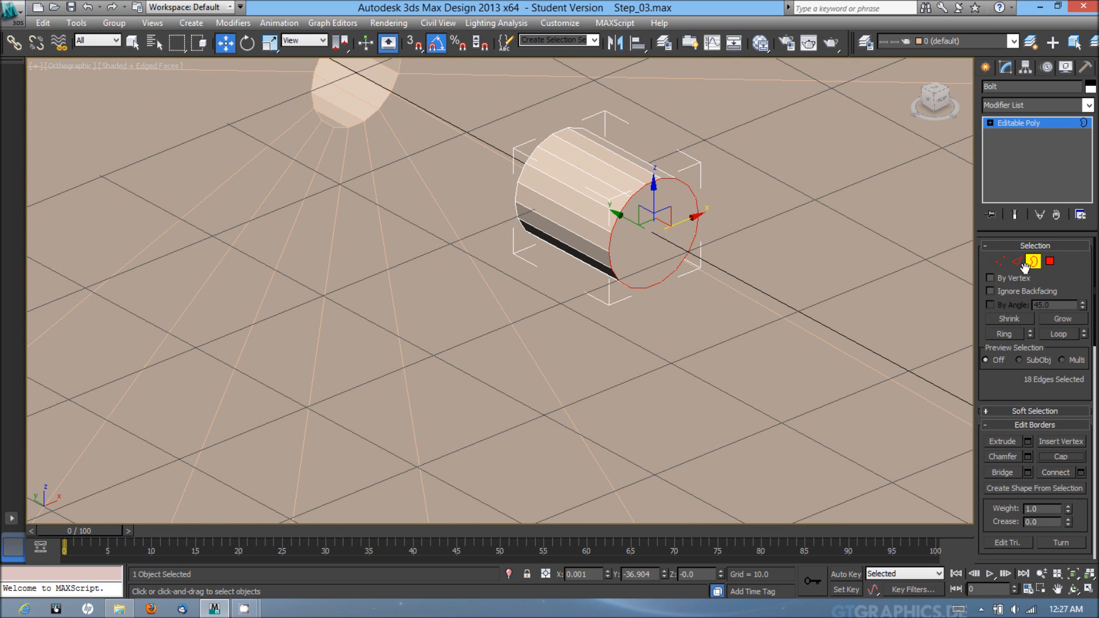
{"action": "mouse_move", "coordinate": [1036, 262]}
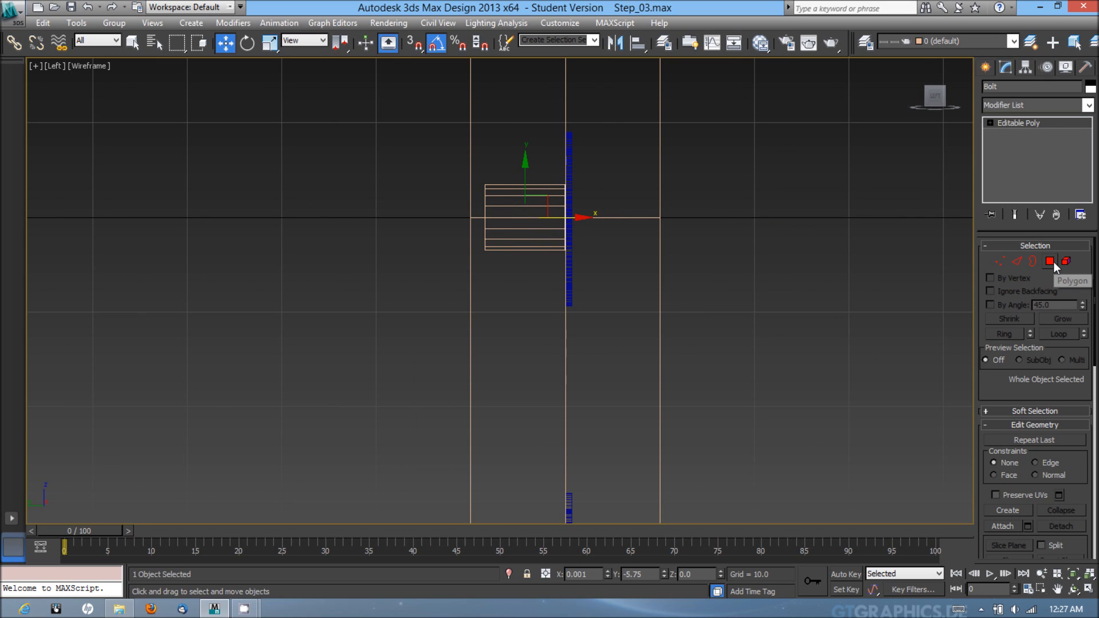
Step: Move the Bolt's polygons along X through the clock face, then return to object level
{"action": "left_click", "coordinate": [1050, 261]}
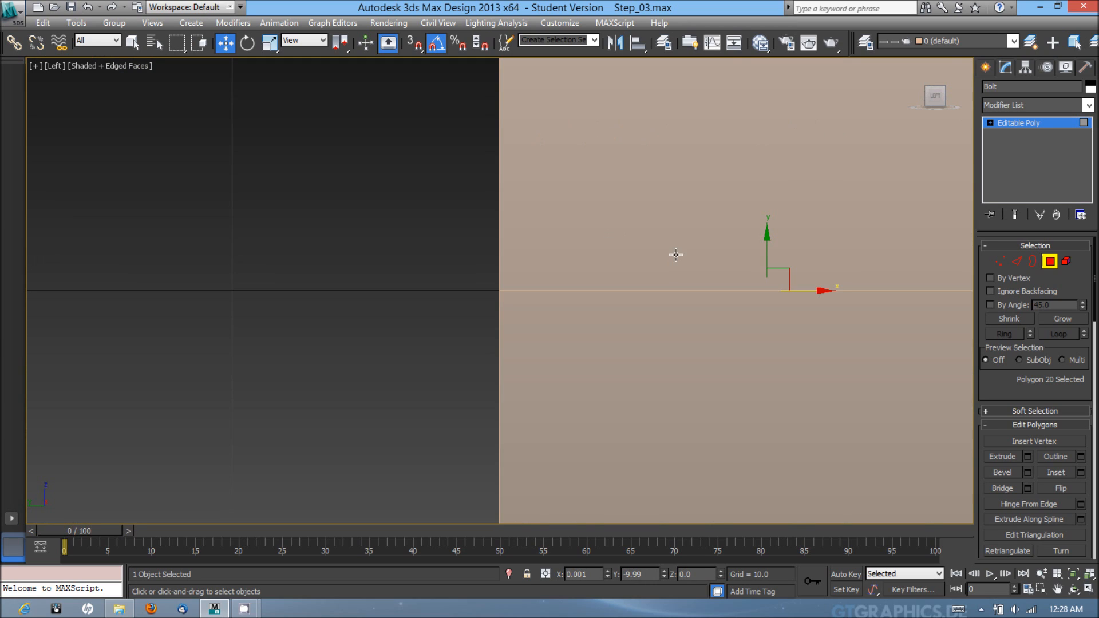
{"action": "mouse_move", "coordinate": [675, 252]}
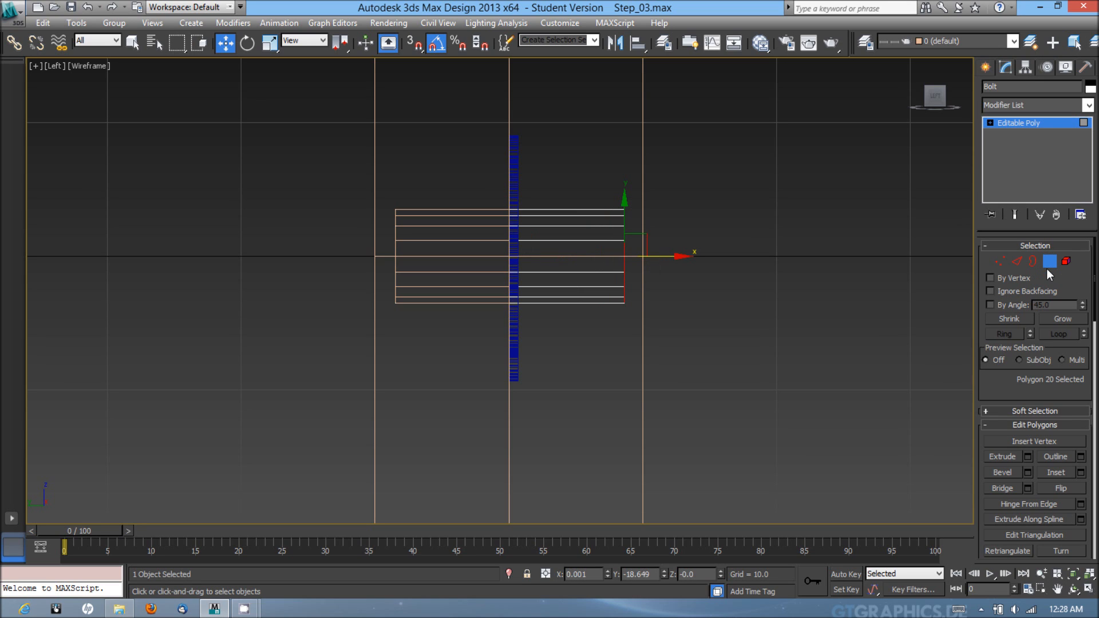
{"action": "left_click", "coordinate": [1050, 261]}
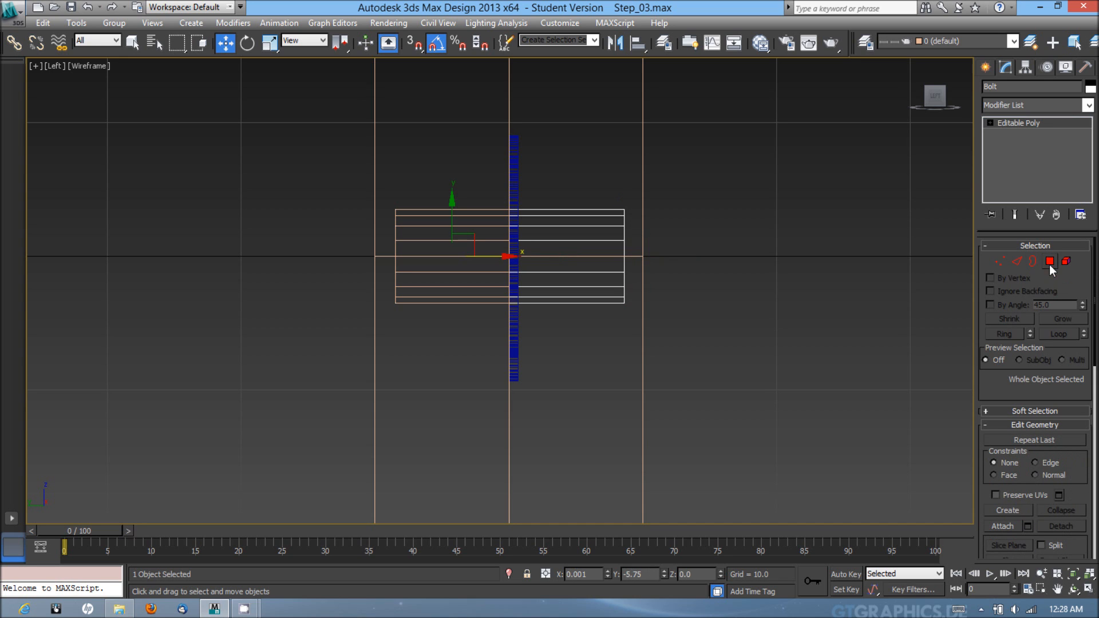